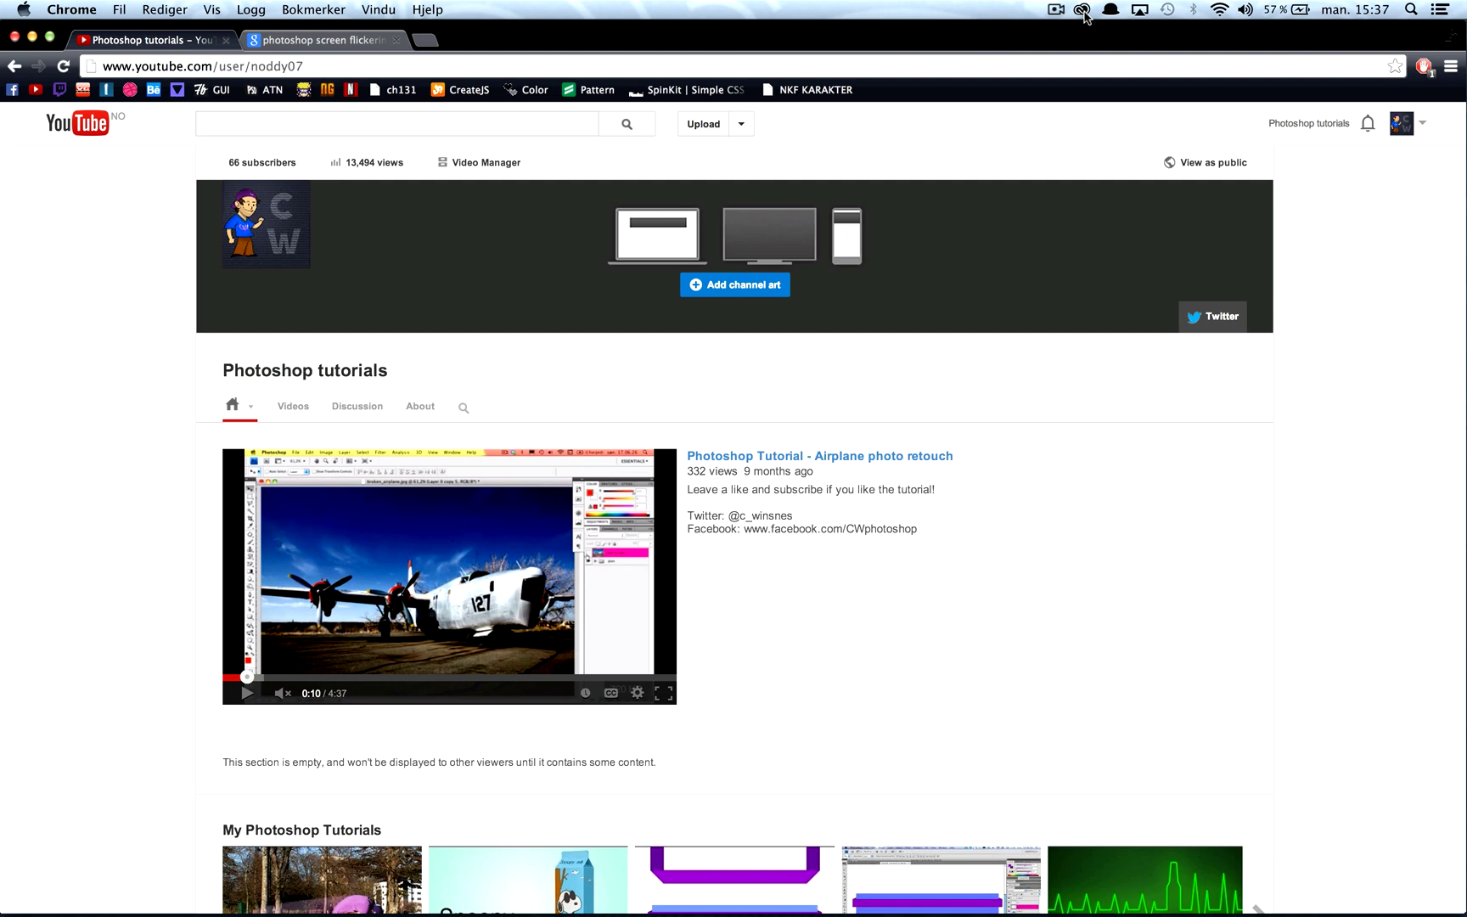
Review installed Creative Cloud apps, then browse Google results for 'photoshop screen flickering black'.
{"action": "left_click", "coordinate": [1070, 12]}
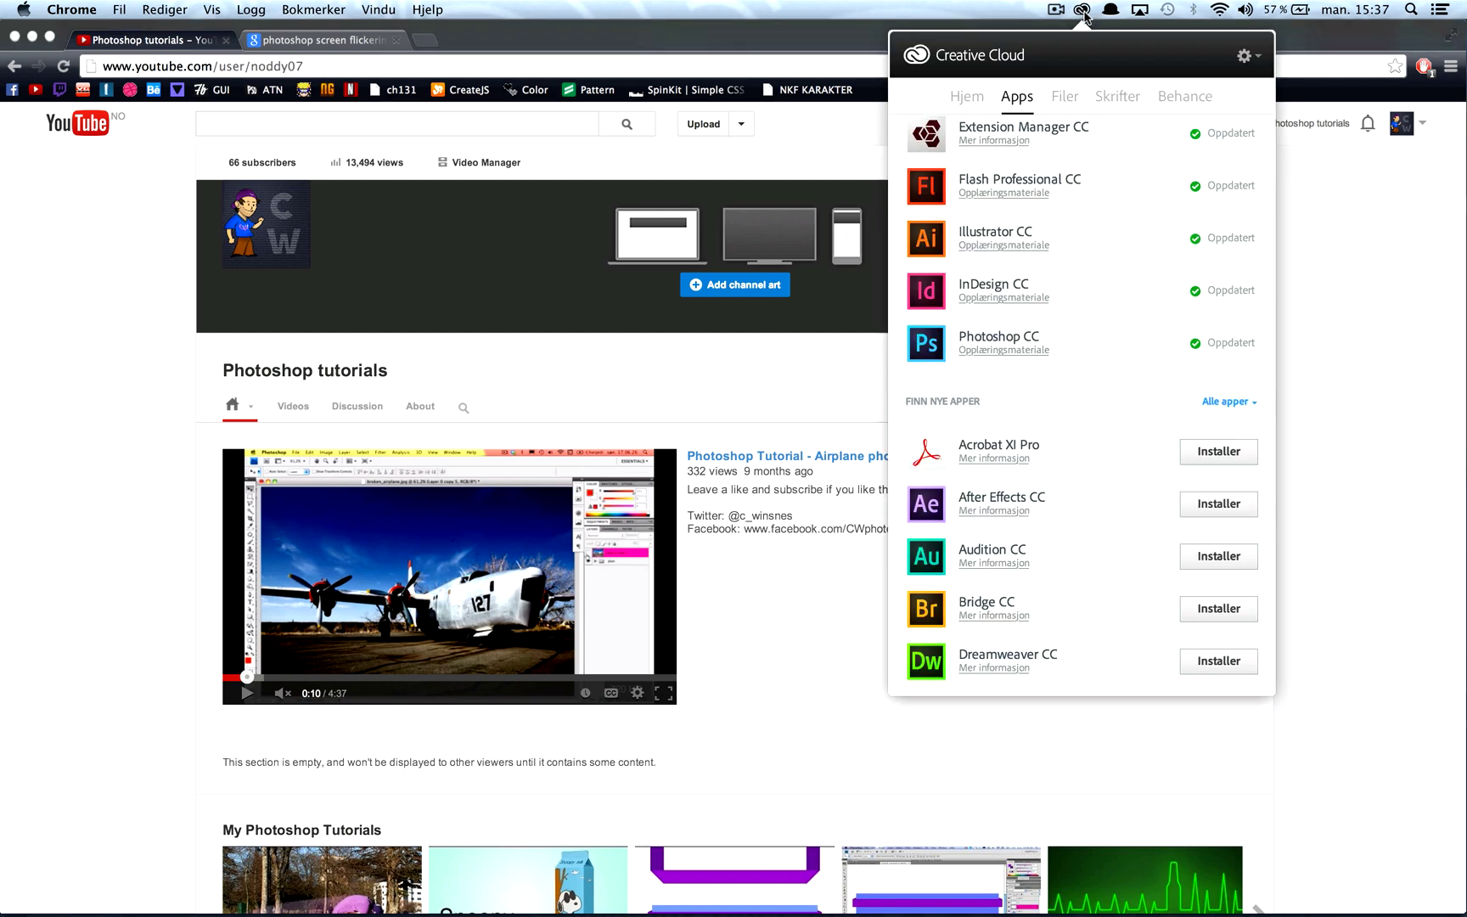
{"action": "mouse_move", "coordinate": [1073, 12]}
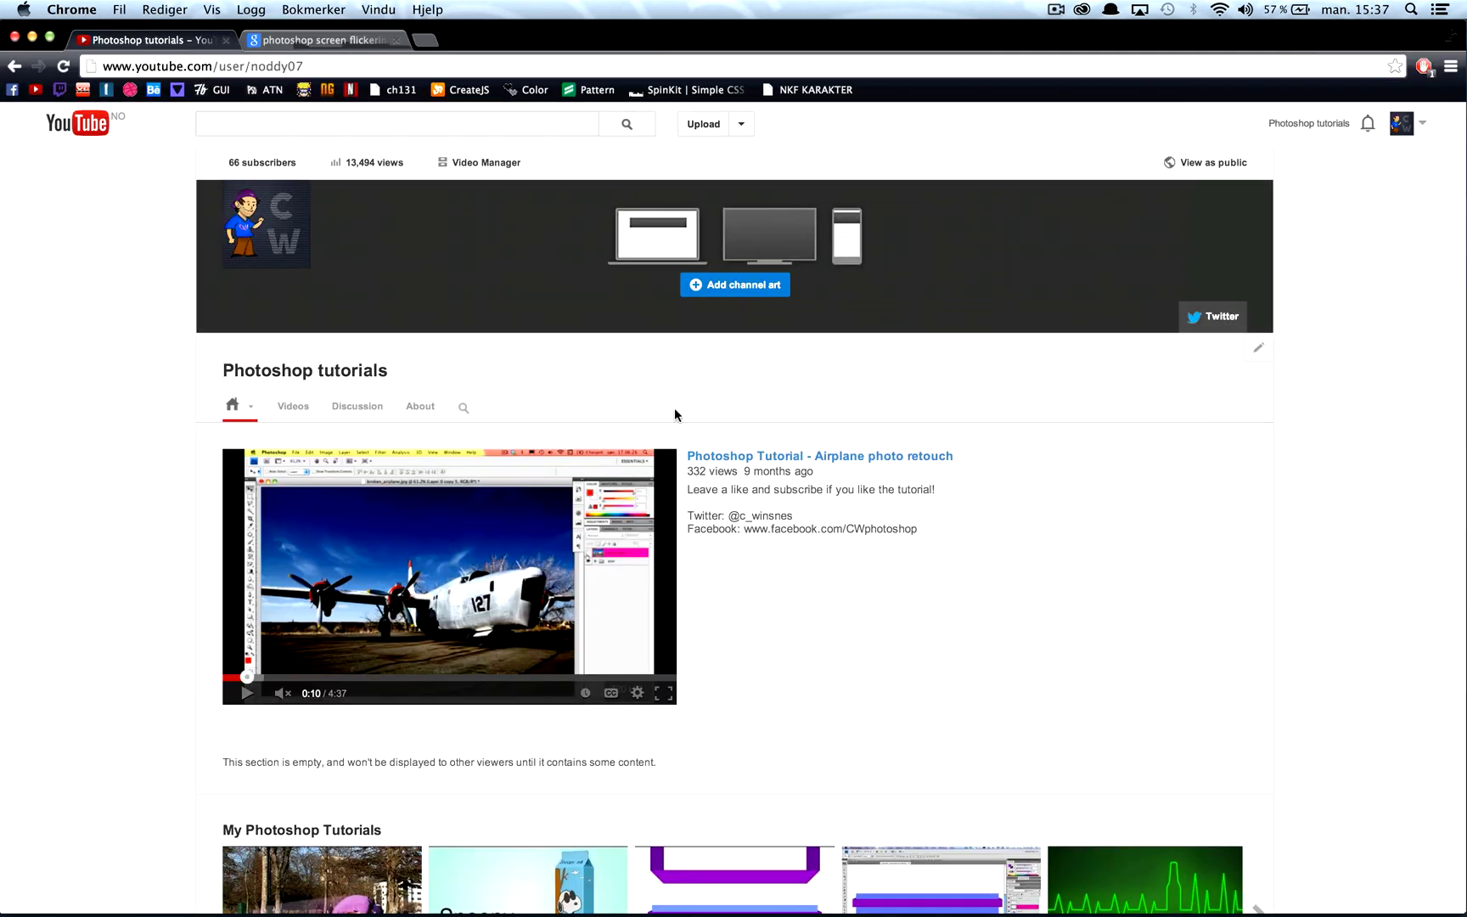
{"action": "left_click", "coordinate": [323, 39]}
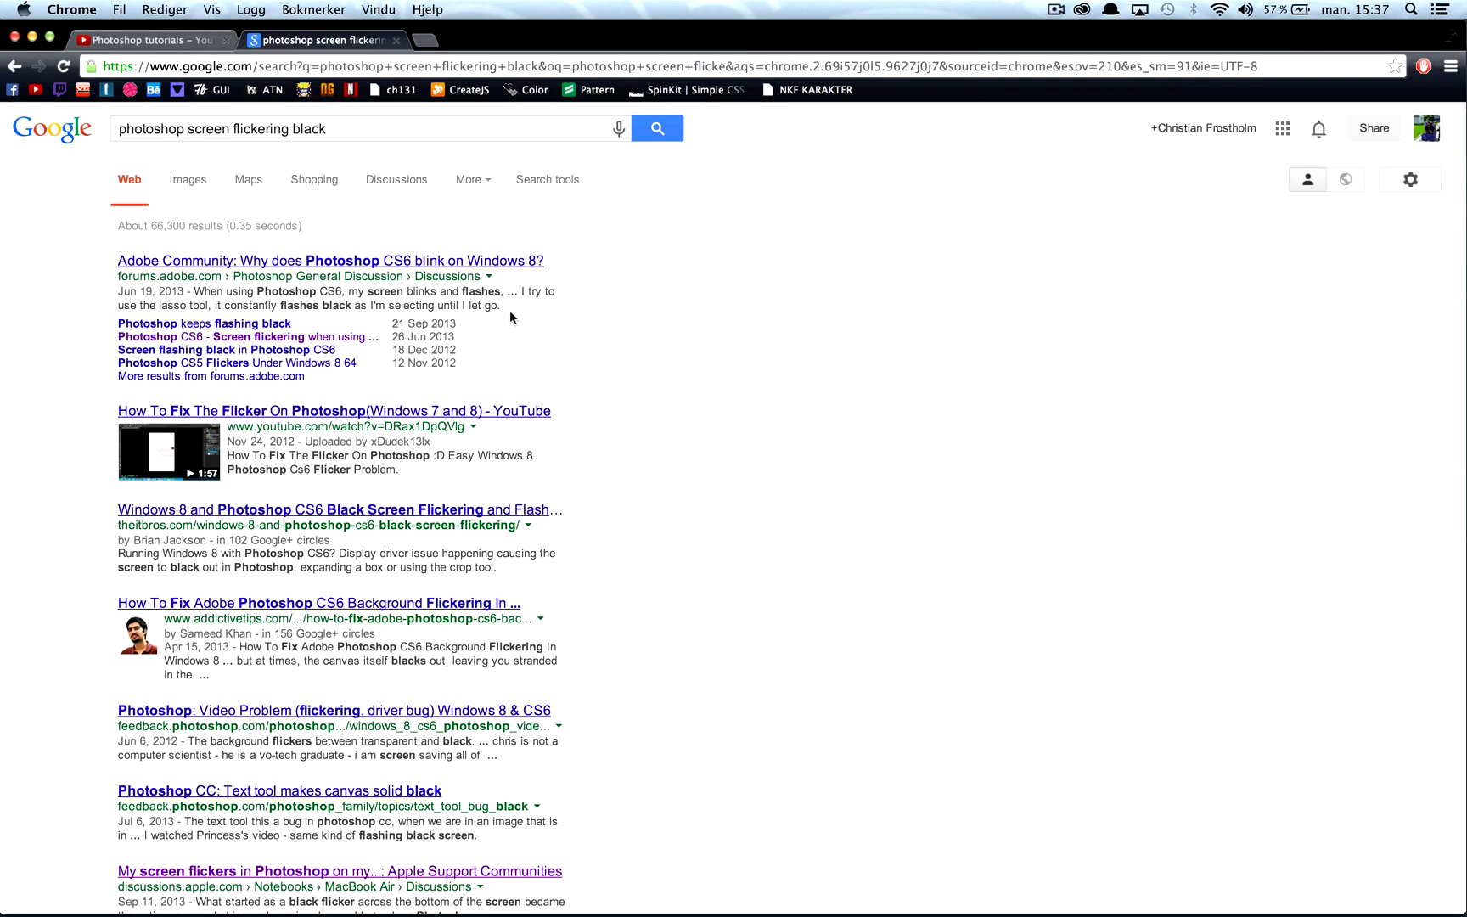
{"action": "mouse_move", "coordinate": [578, 307]}
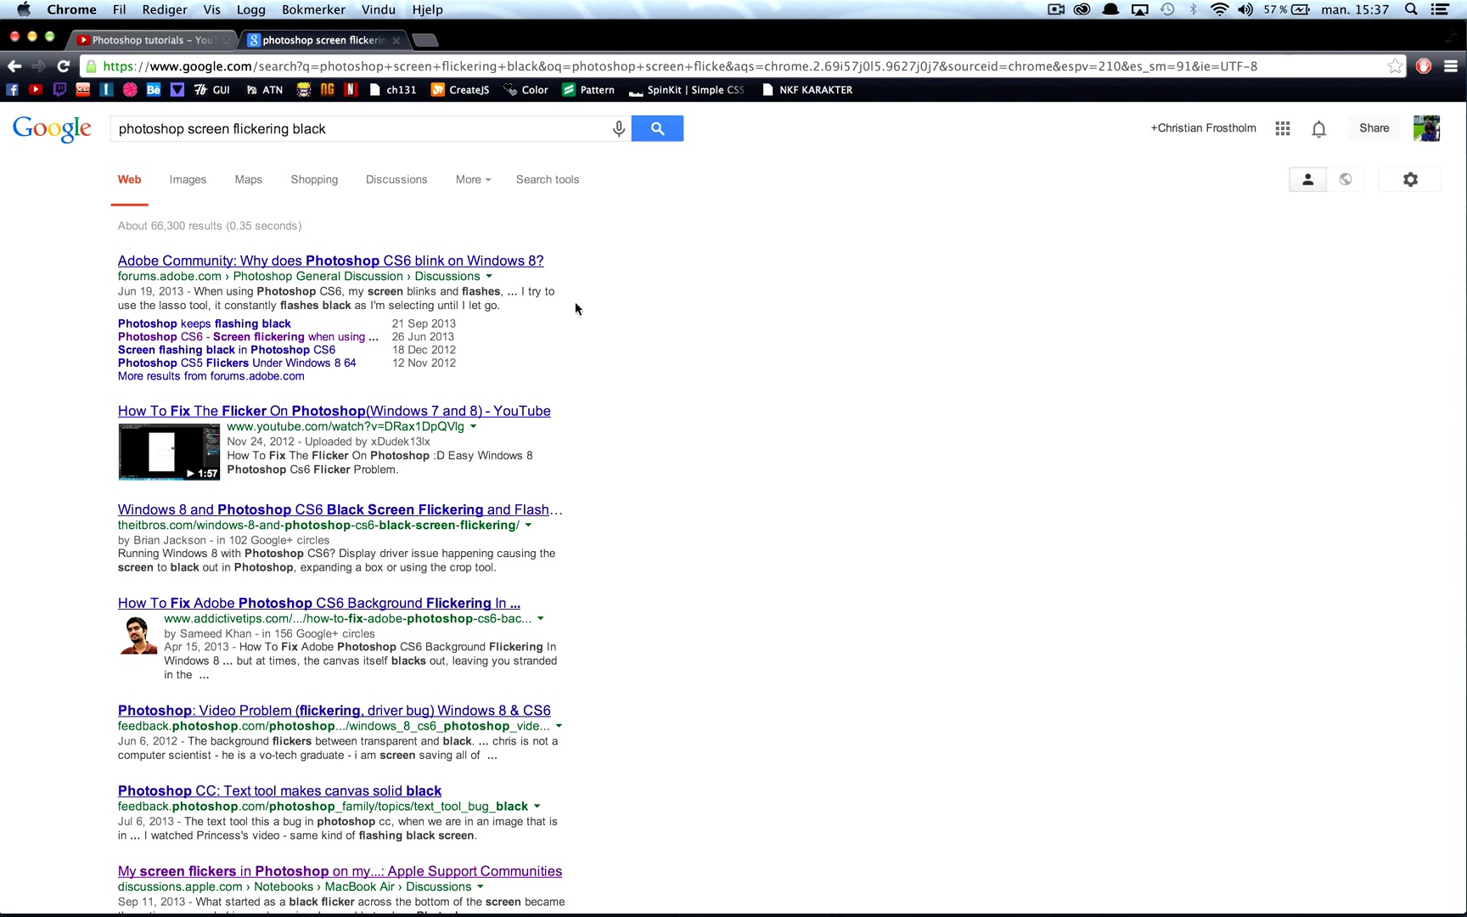
{"action": "scroll", "scroll_direction": "down", "scroll_amount": 3}
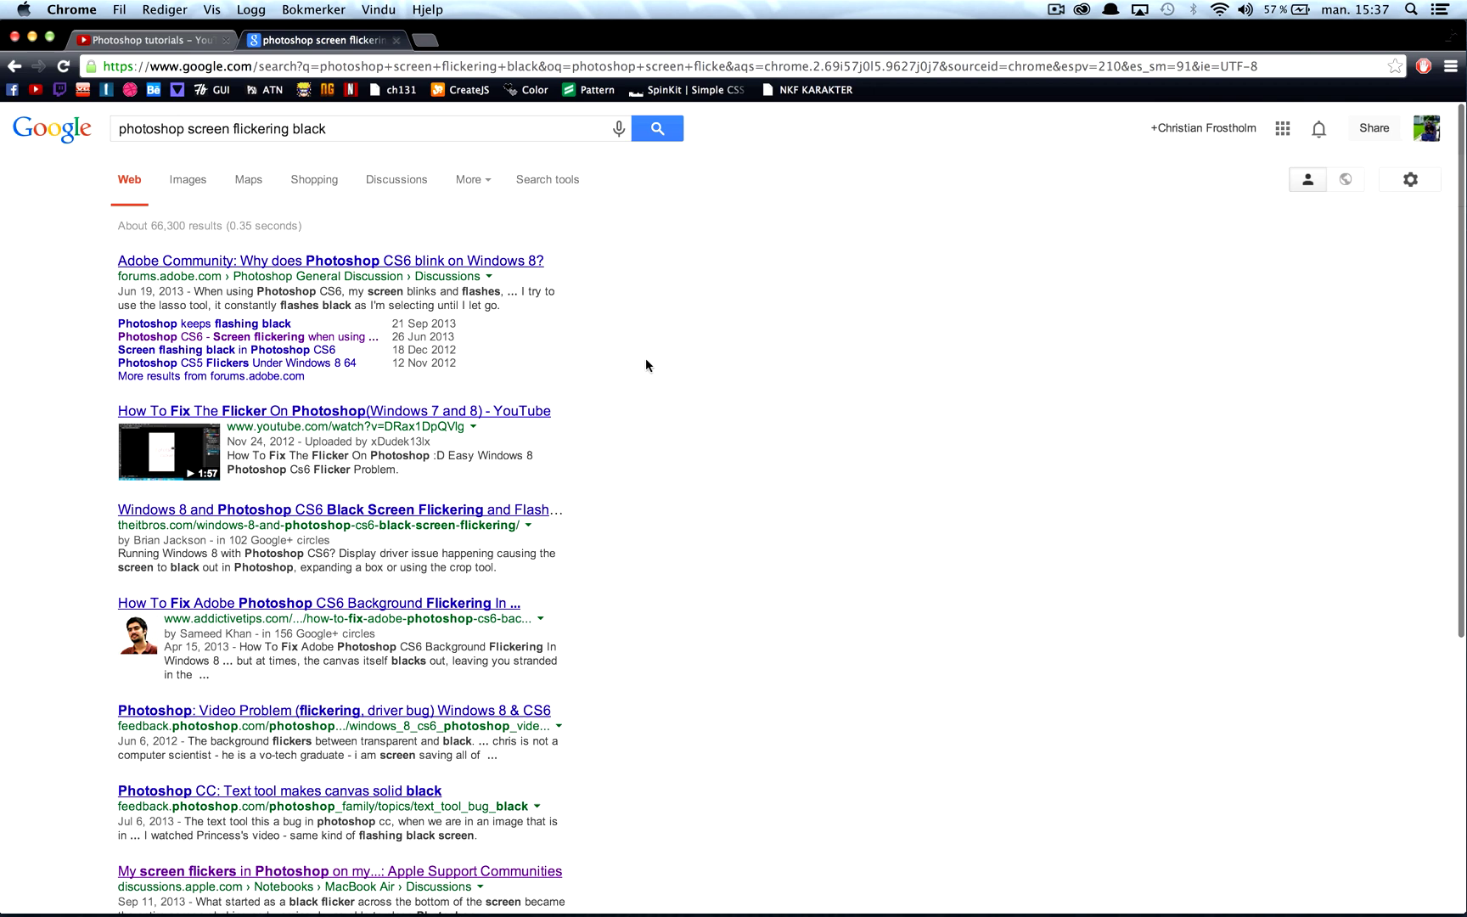
{"action": "mouse_move", "coordinate": [633, 353]}
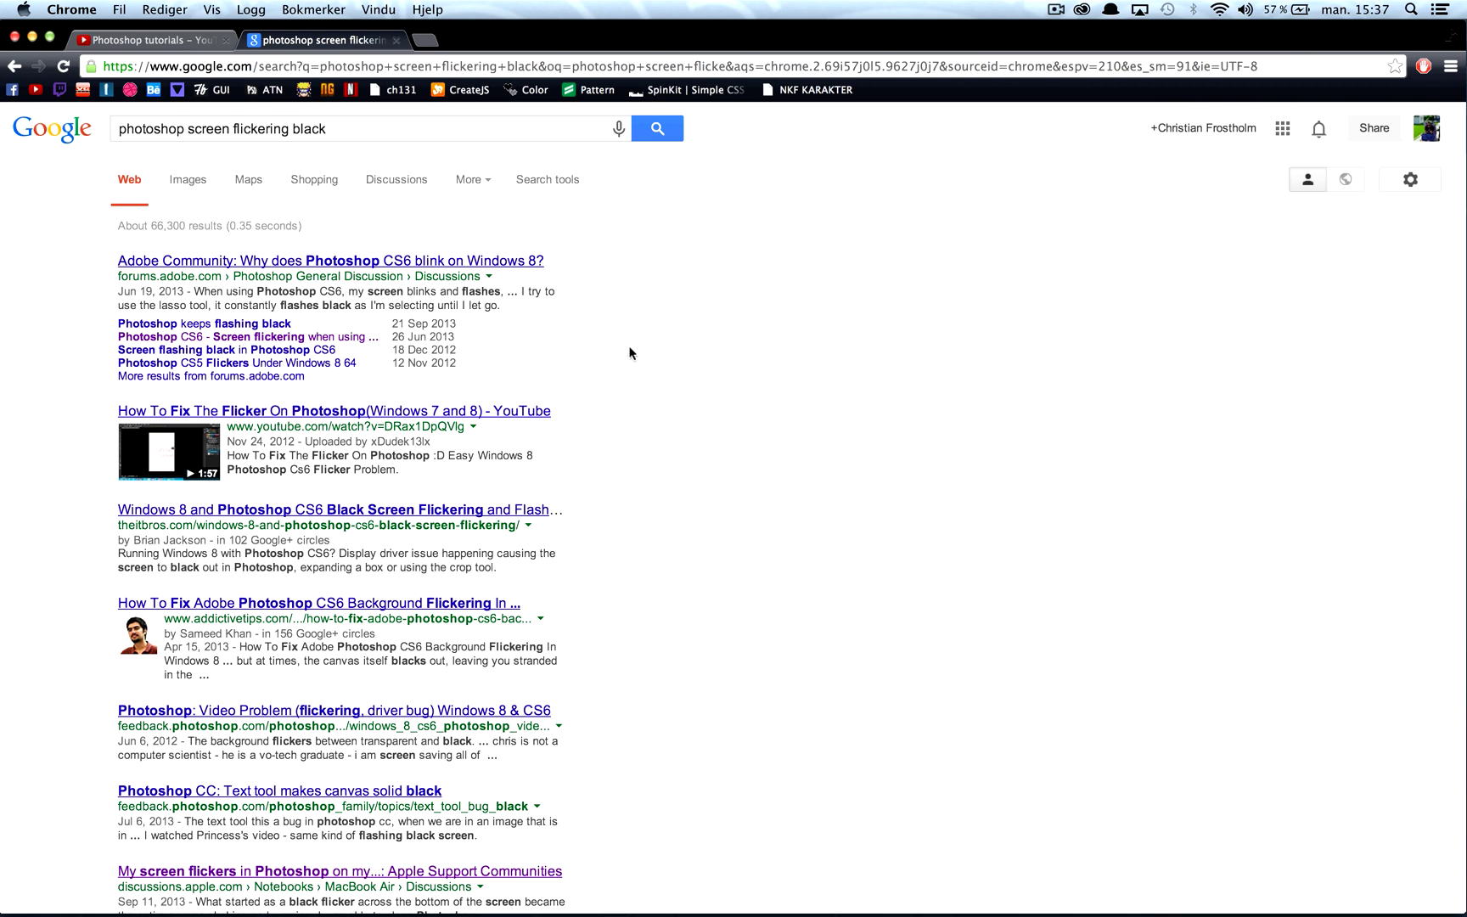
{"action": "left_click", "coordinate": [153, 41]}
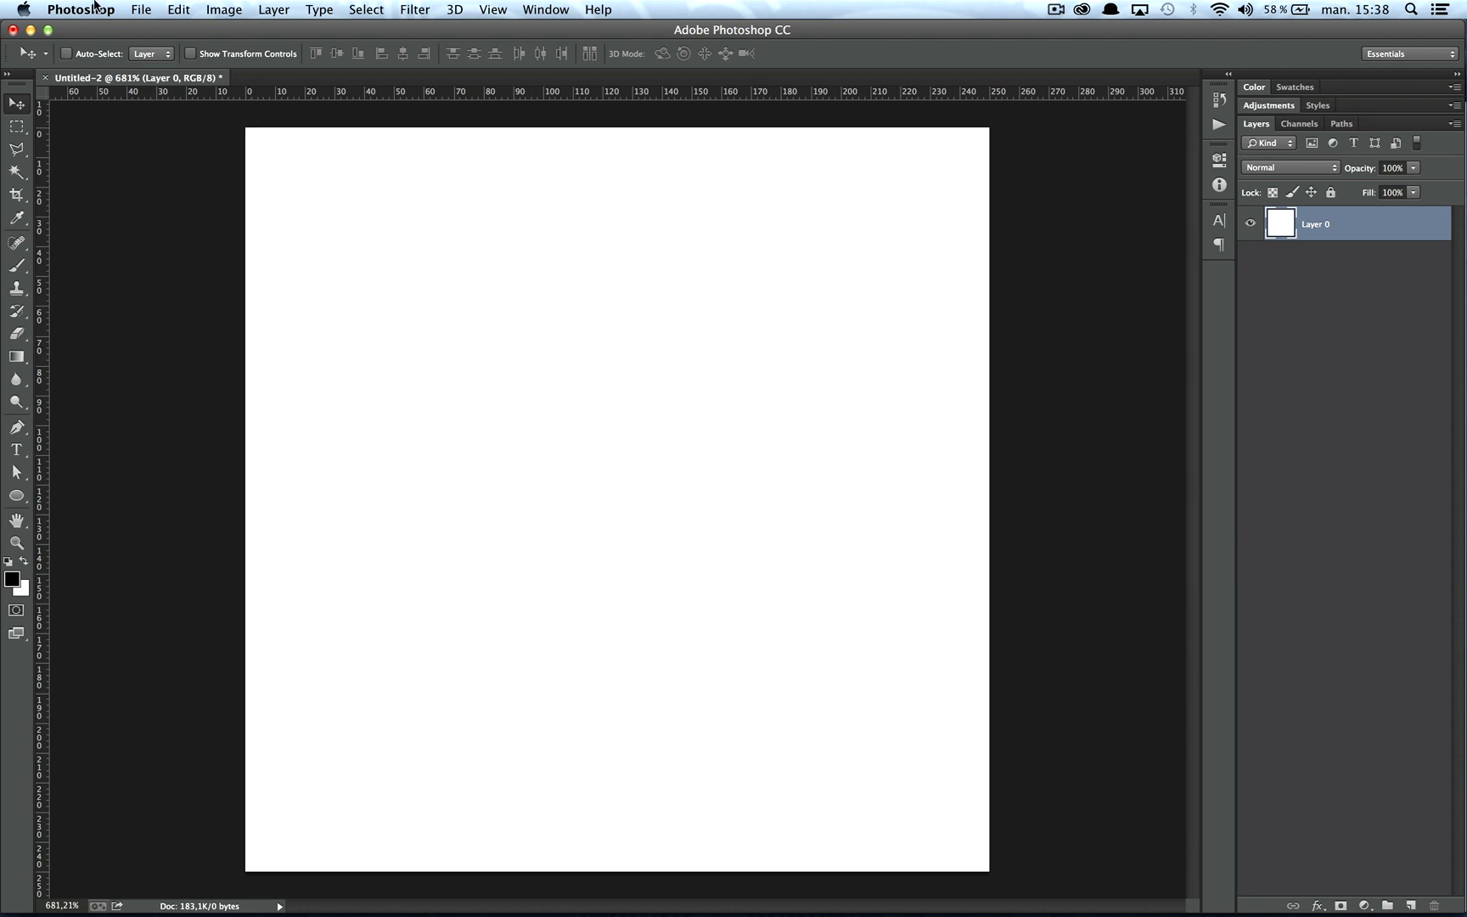
{"action": "left_click", "coordinate": [88, 10]}
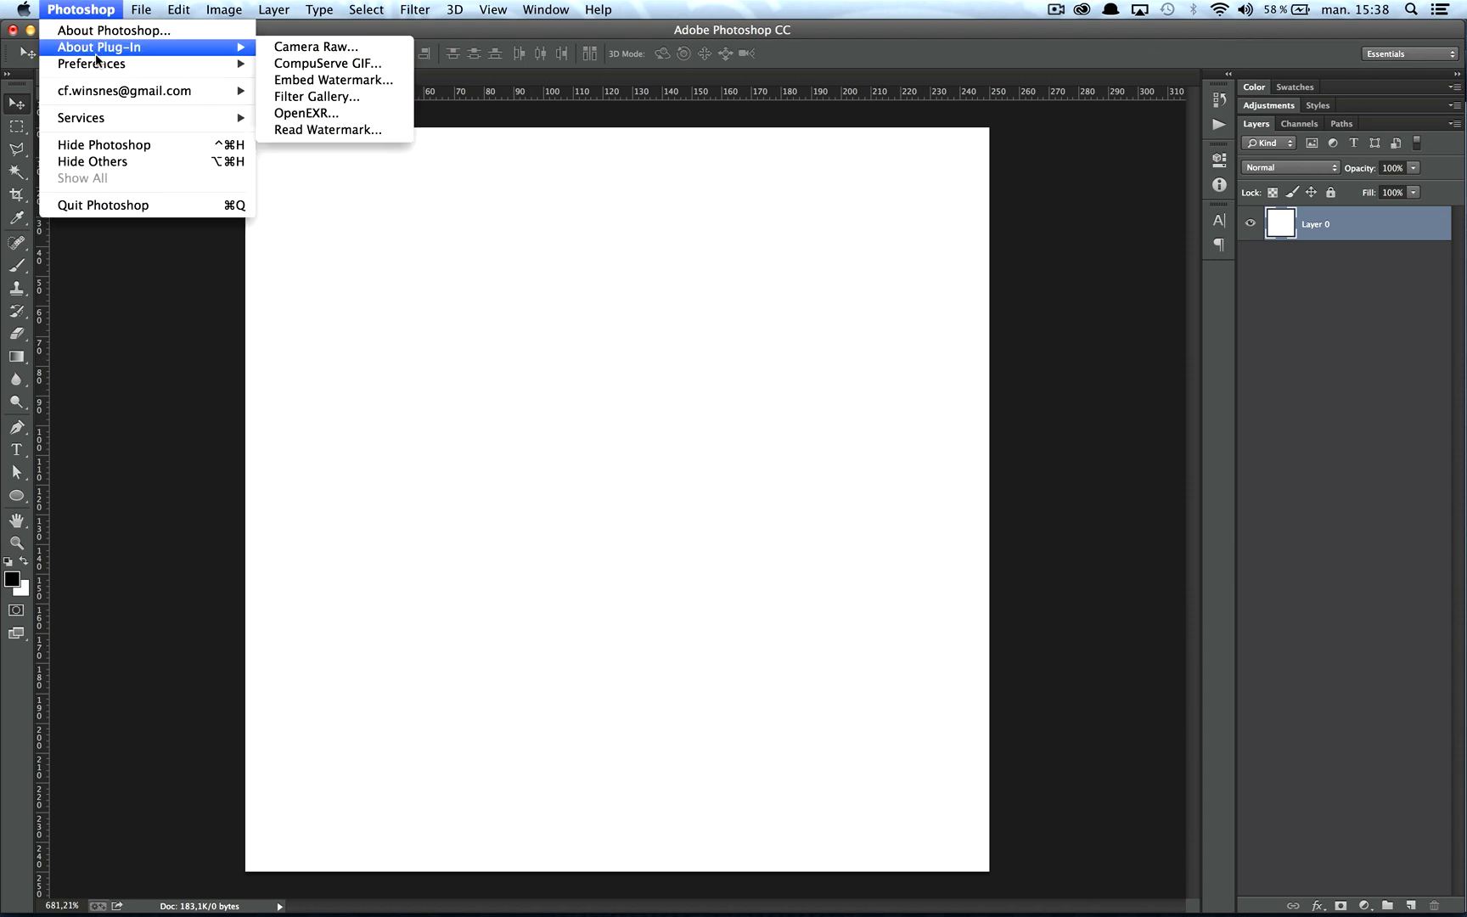
{"action": "mouse_move", "coordinate": [80, 57]}
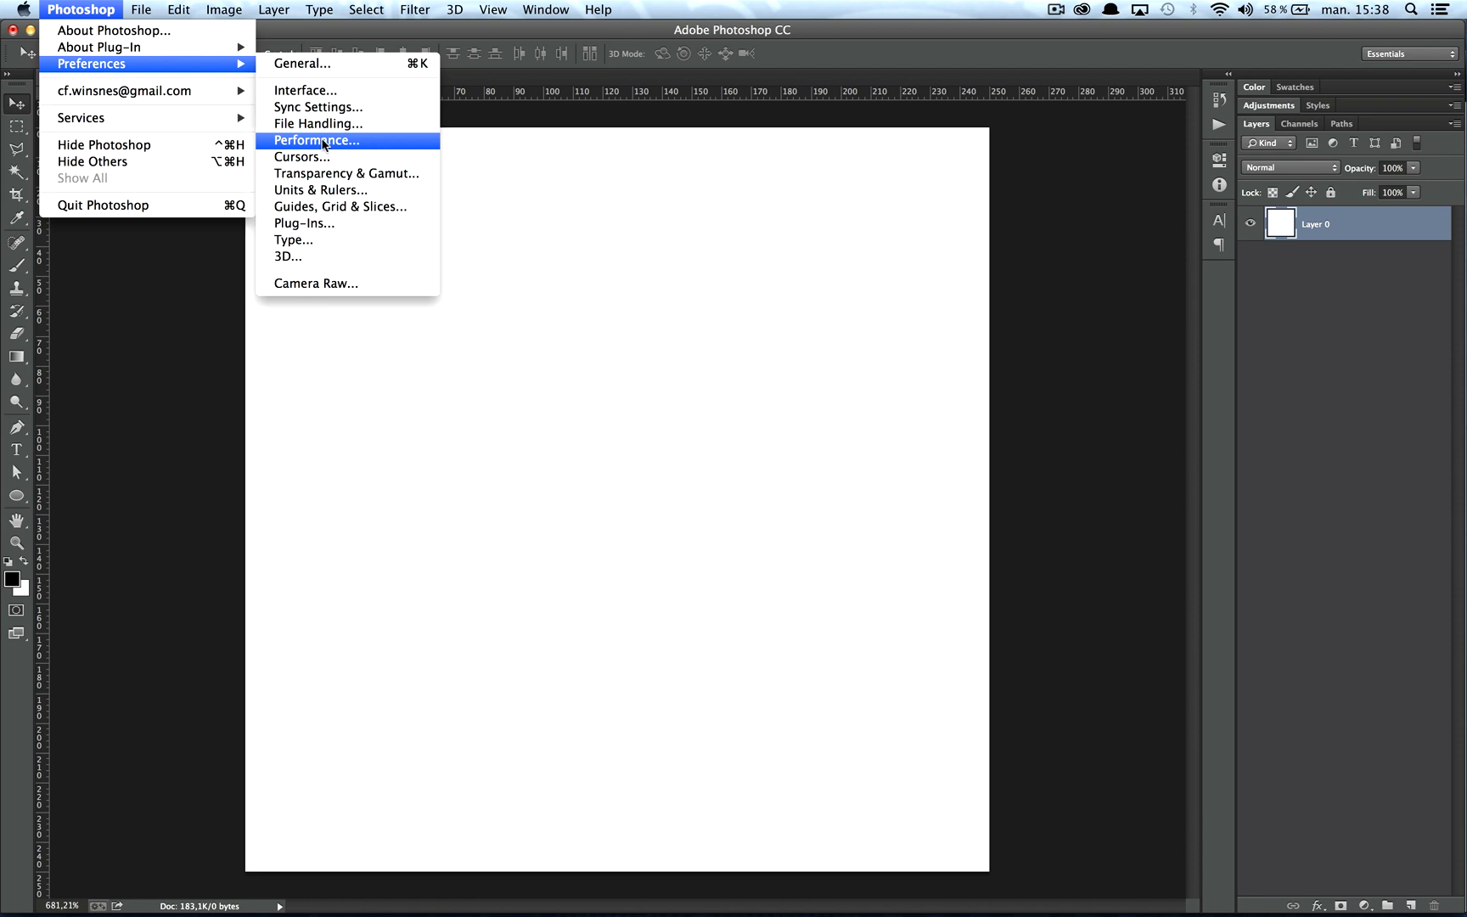
{"action": "left_click", "coordinate": [316, 139]}
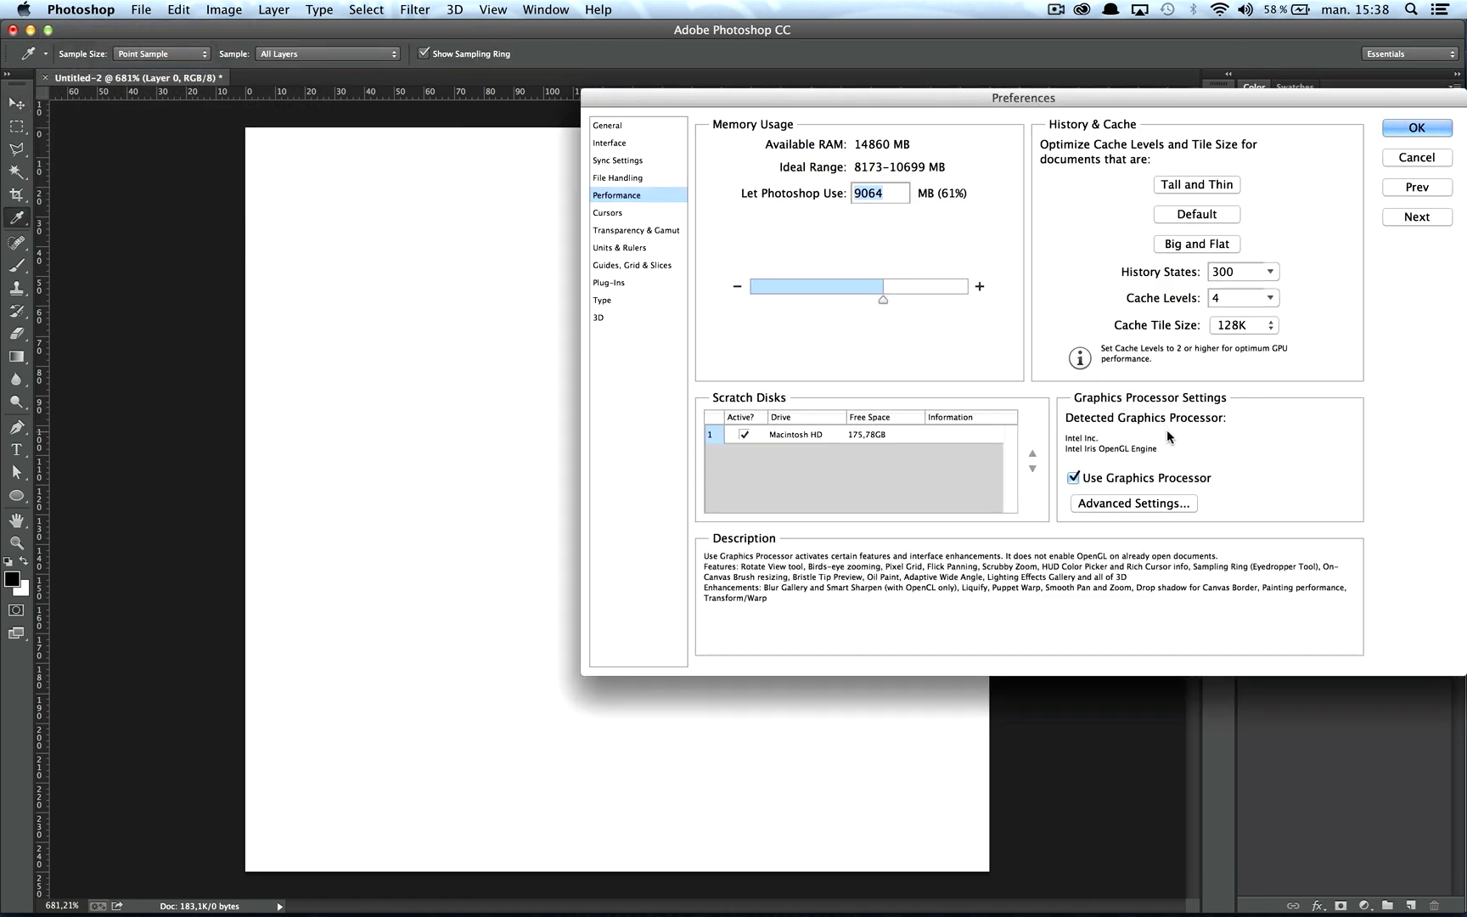
{"action": "mouse_move", "coordinate": [1209, 489]}
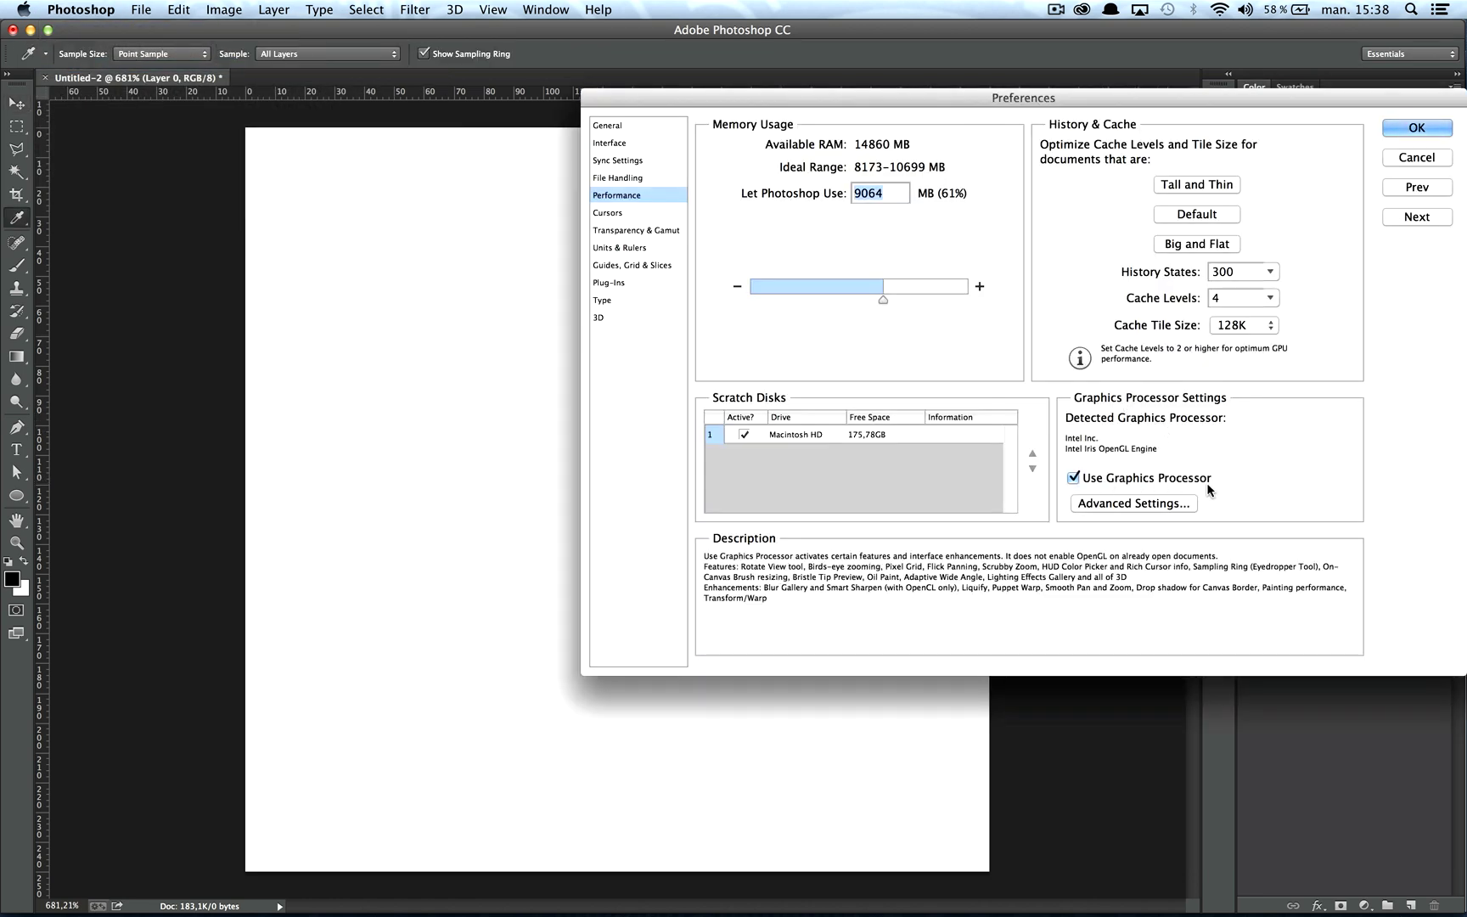
{"action": "mouse_move", "coordinate": [1076, 484]}
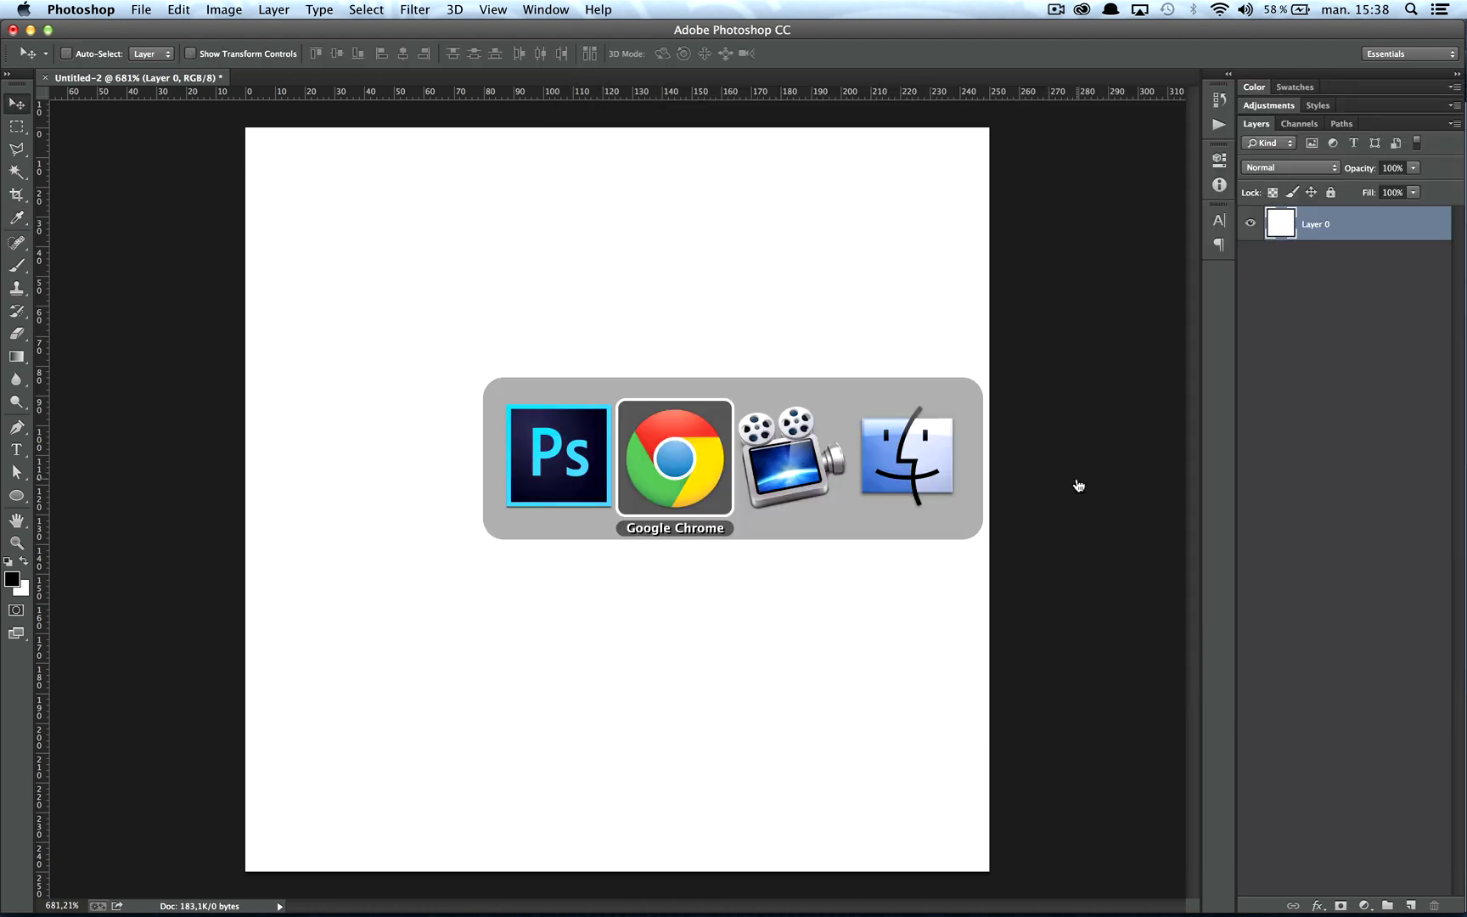
{"action": "left_click", "coordinate": [676, 462]}
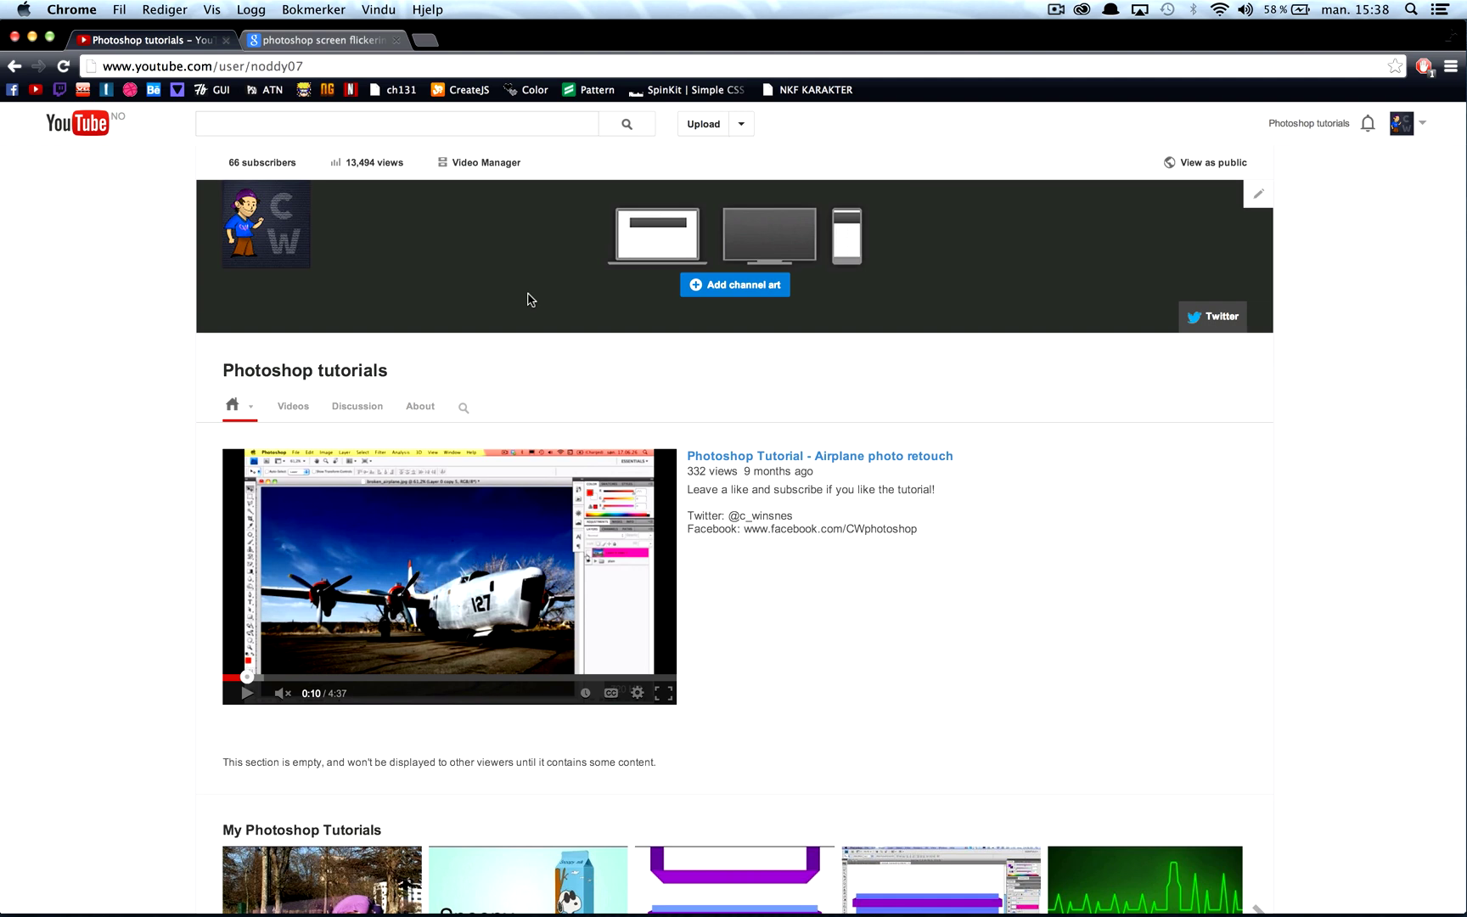
{"action": "mouse_move", "coordinate": [485, 148]}
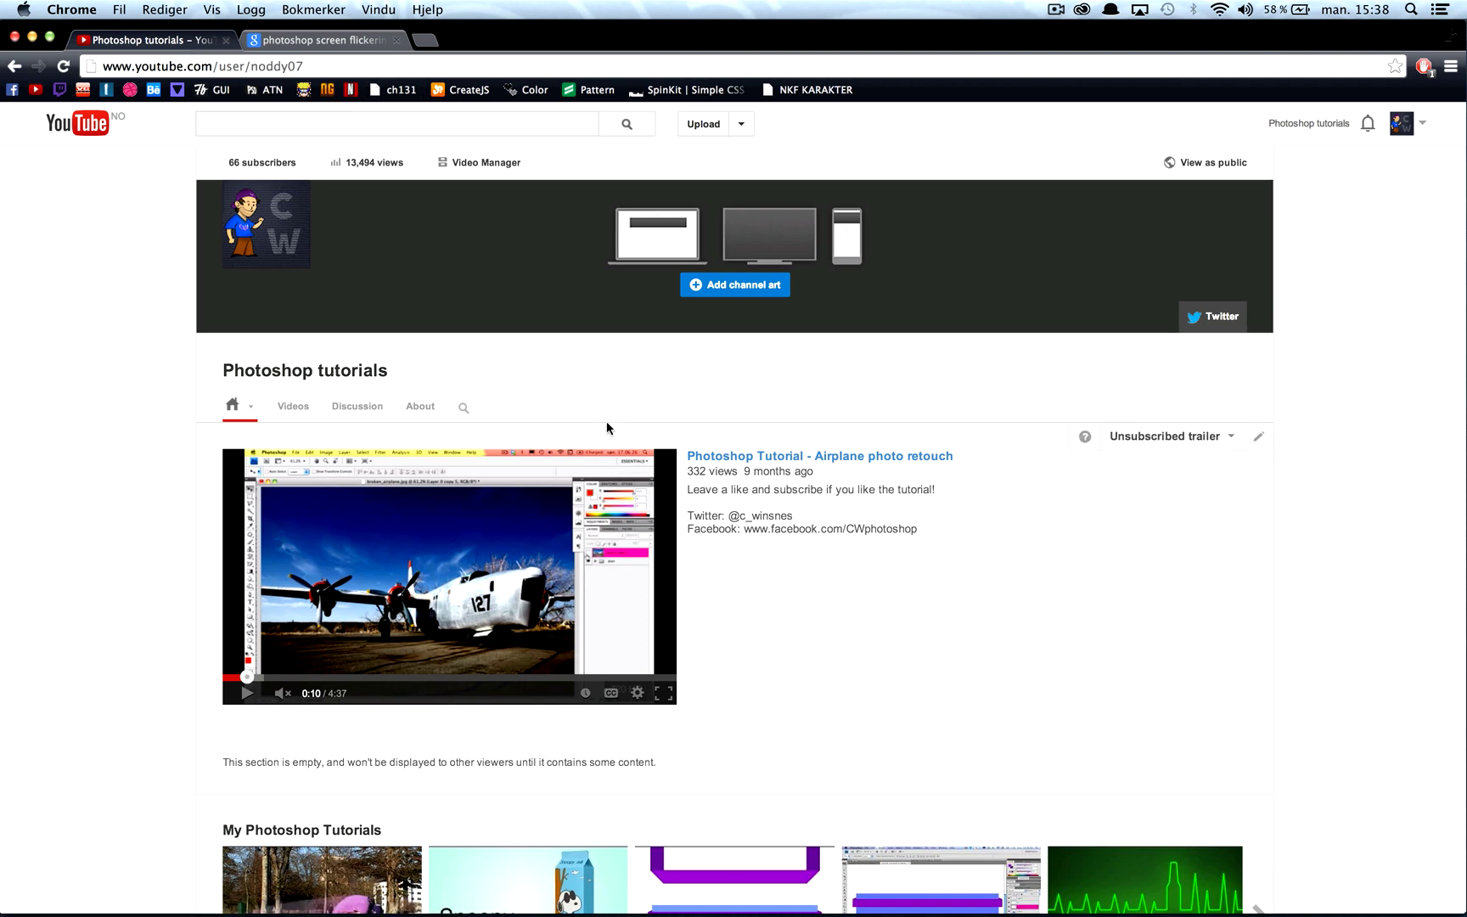
{"action": "mouse_move", "coordinate": [555, 433]}
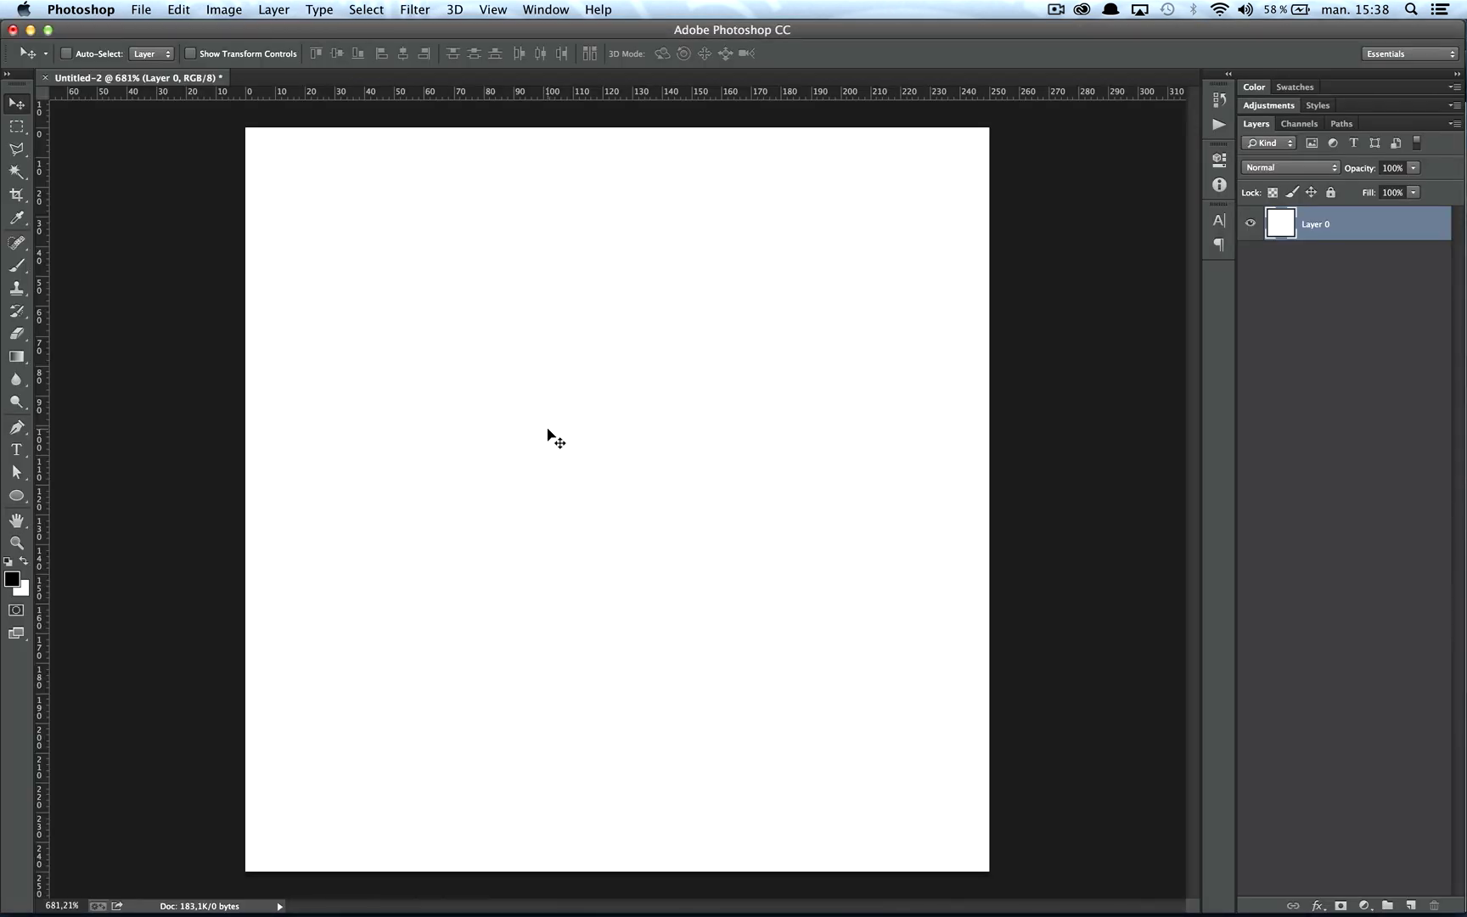
{"action": "mouse_move", "coordinate": [551, 428]}
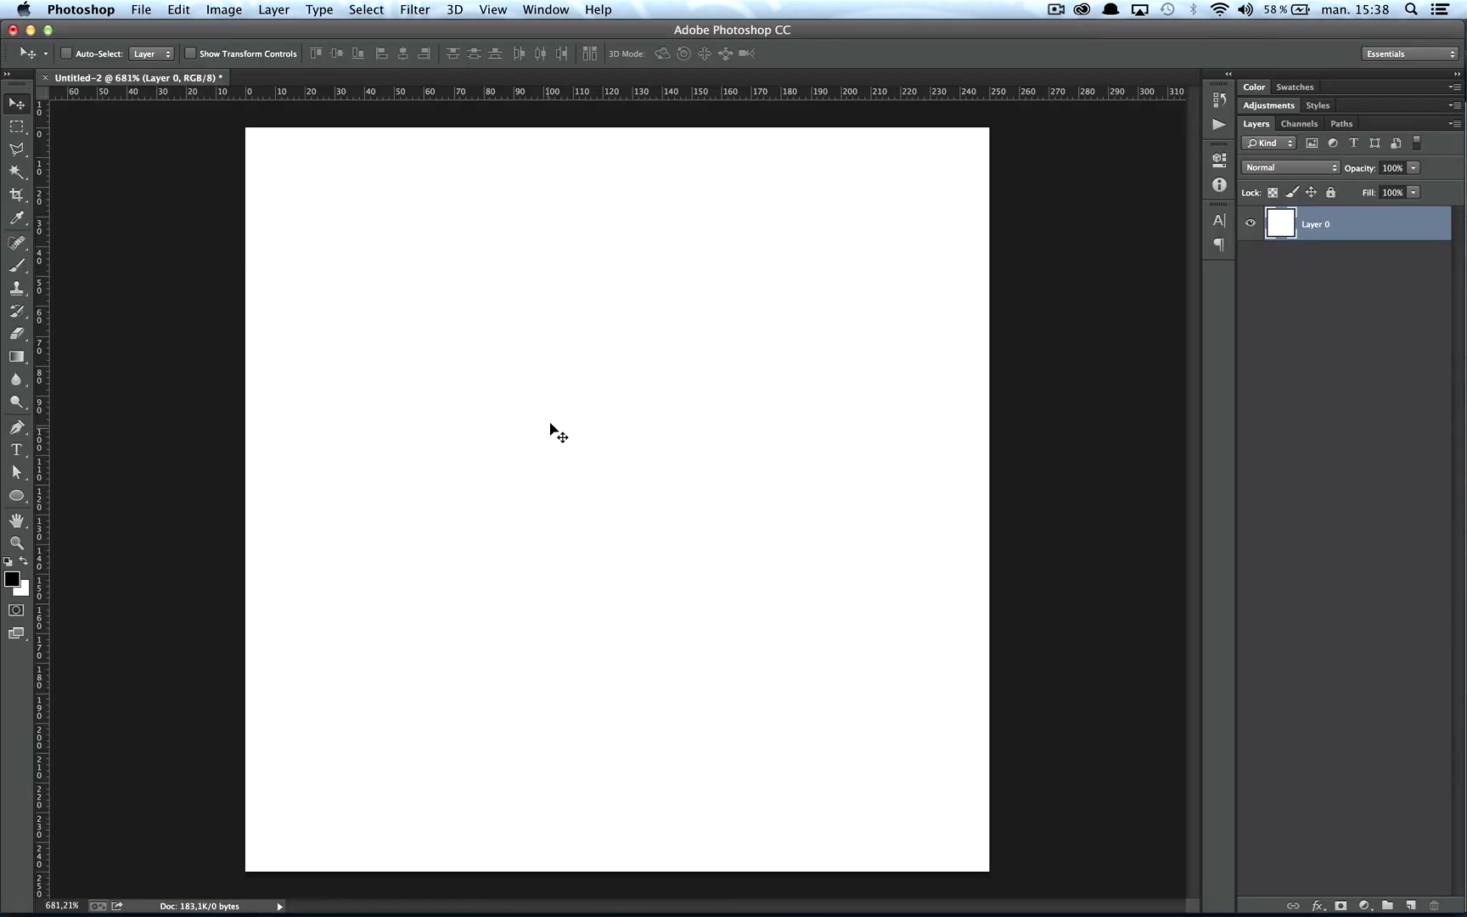
{"action": "mouse_move", "coordinate": [766, 147]}
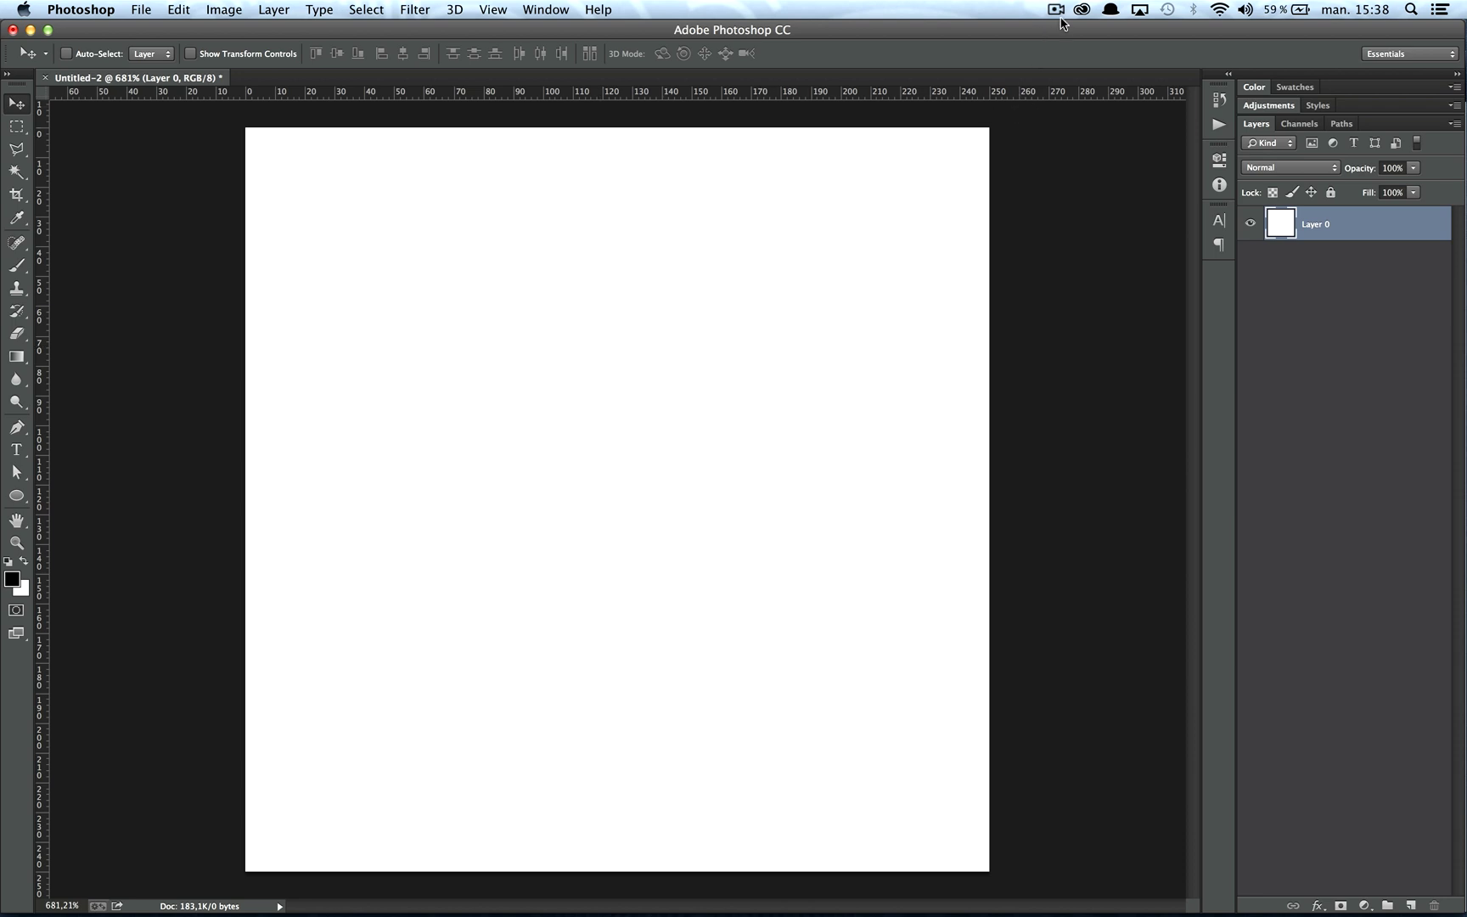
{"action": "mouse_move", "coordinate": [1204, 25]}
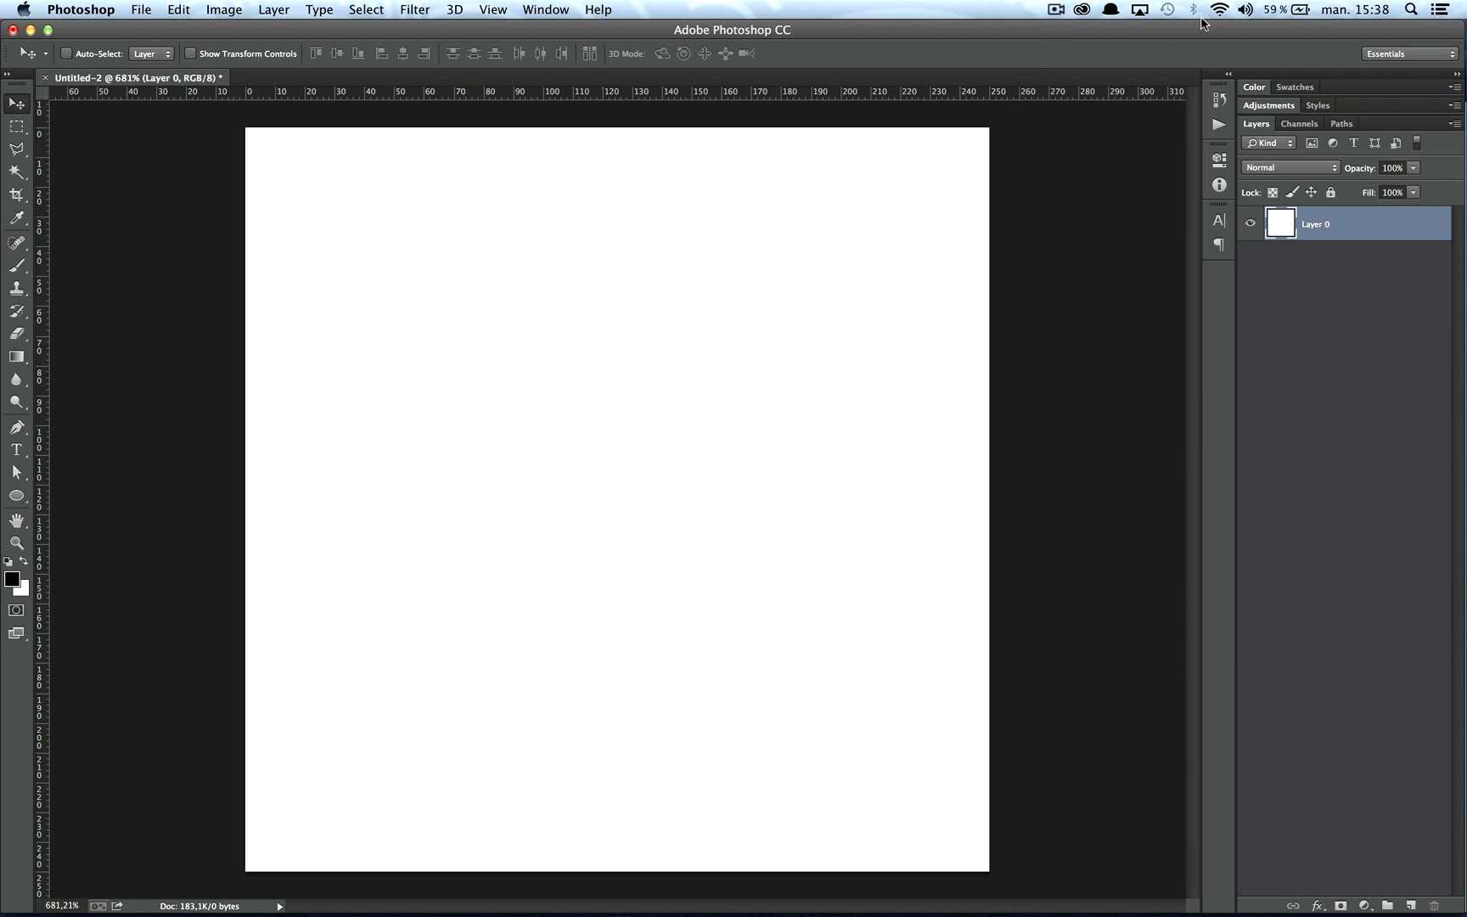